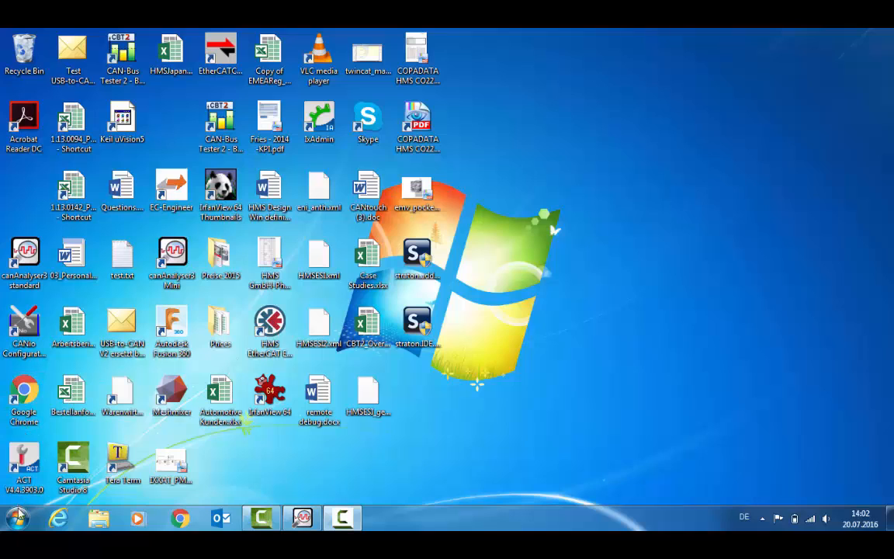
From Start > All Programs, expand the IXXAT folder and its VCI 4.0 subfolder.
left_click(14, 518)
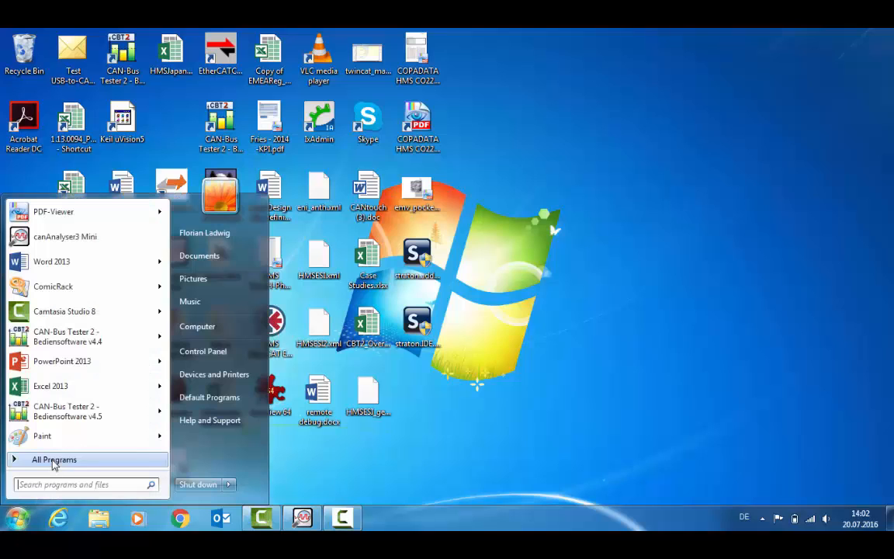
left_click(54, 459)
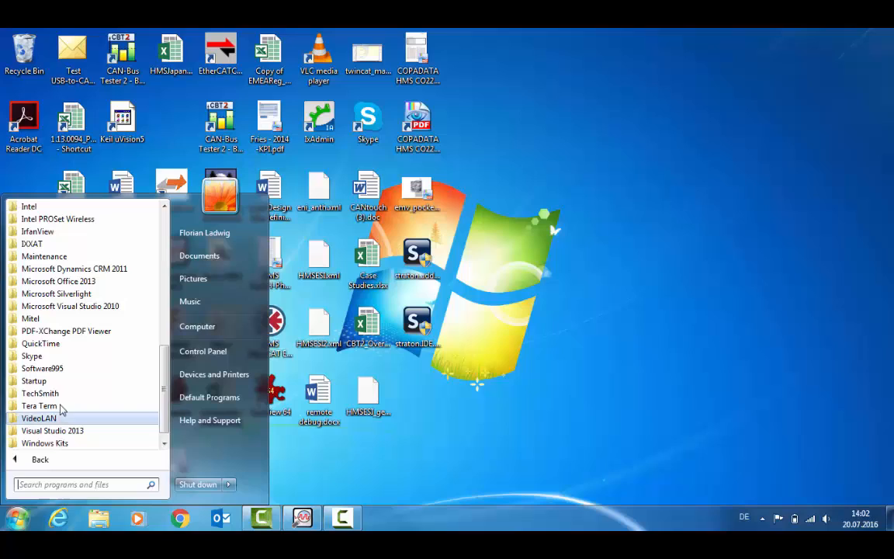
mouse_move(33, 243)
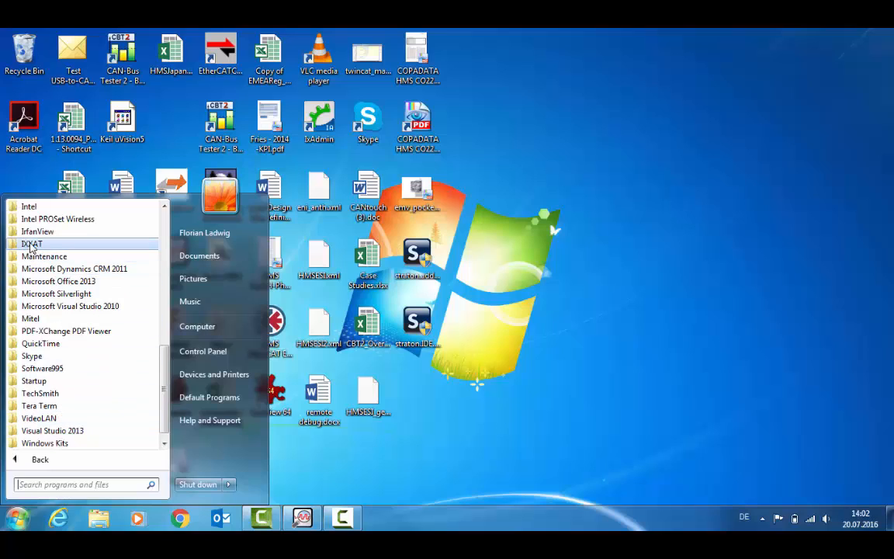
left_click(32, 244)
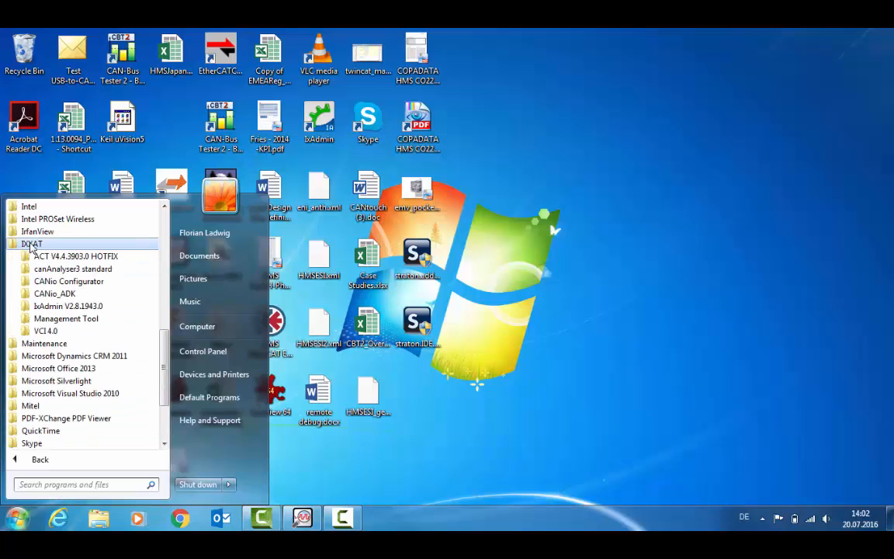
mouse_move(45, 330)
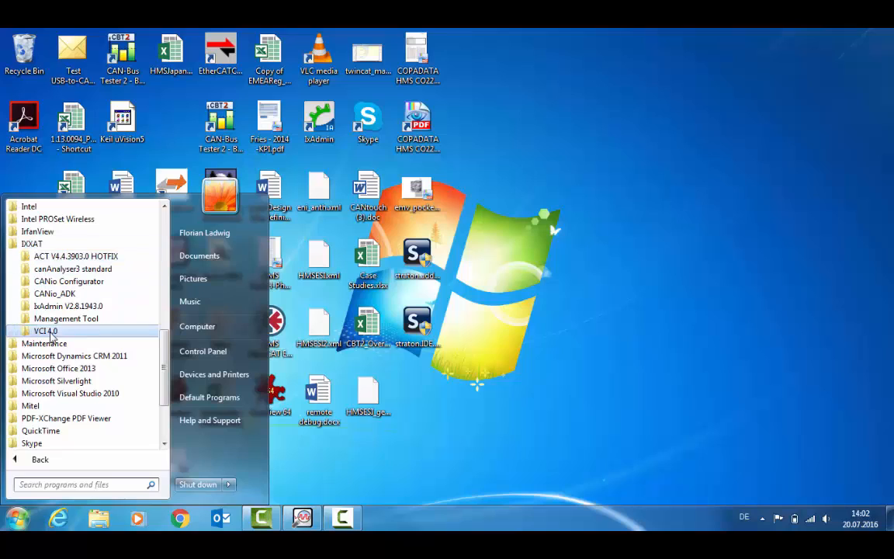
left_click(45, 331)
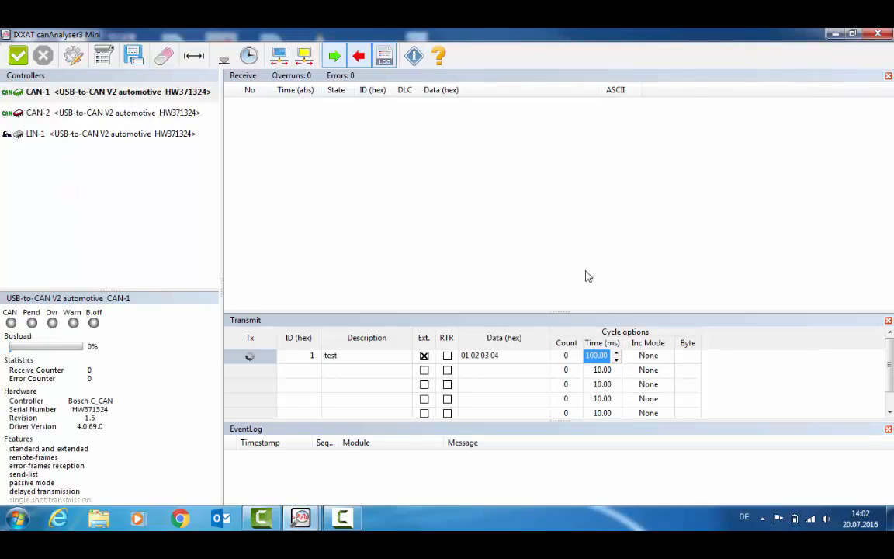
mouse_move(280, 391)
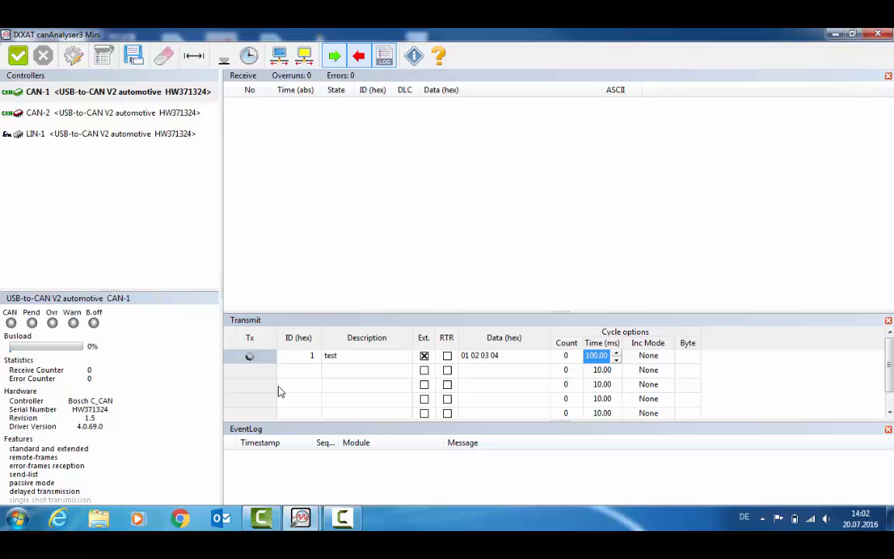
mouse_move(742, 381)
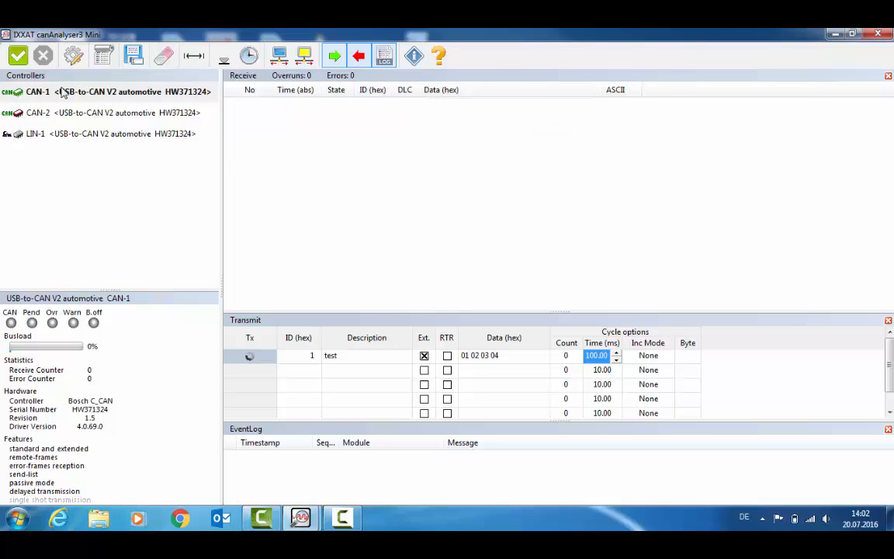
mouse_move(72, 55)
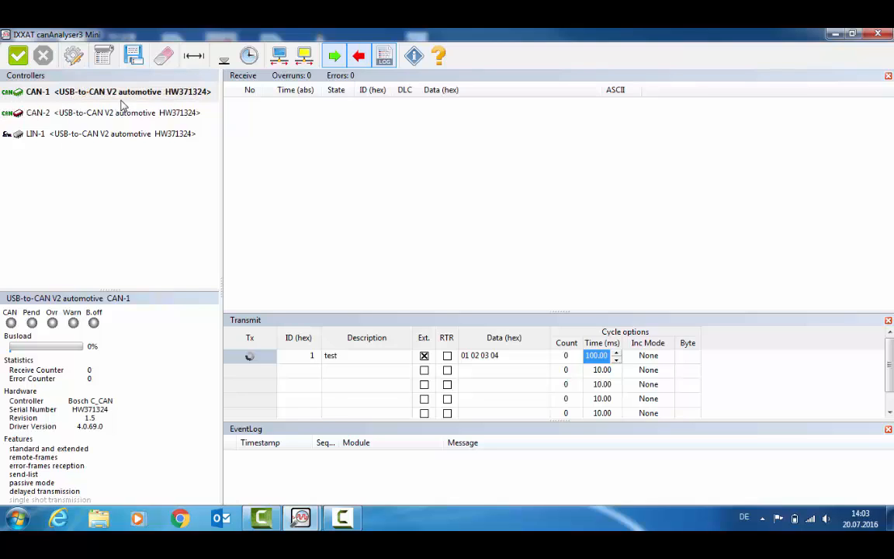
mouse_move(66, 128)
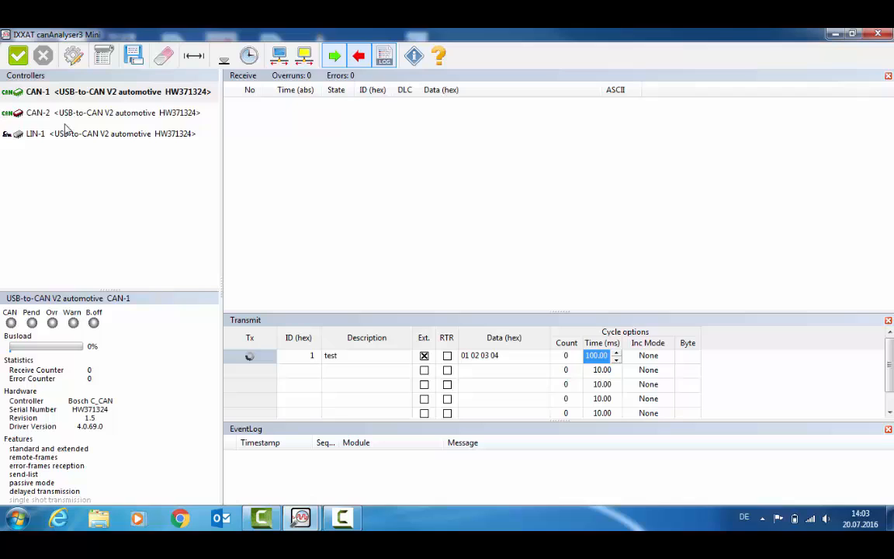
mouse_move(52, 146)
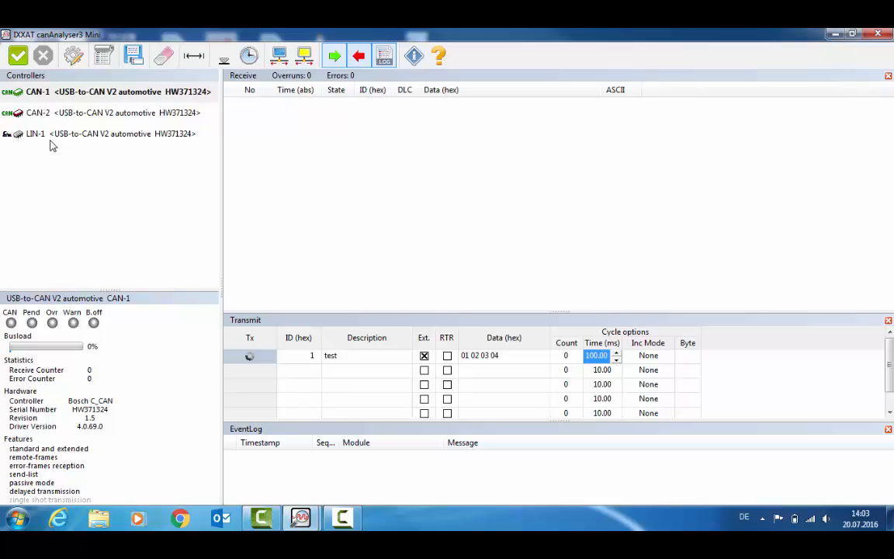
mouse_move(53, 61)
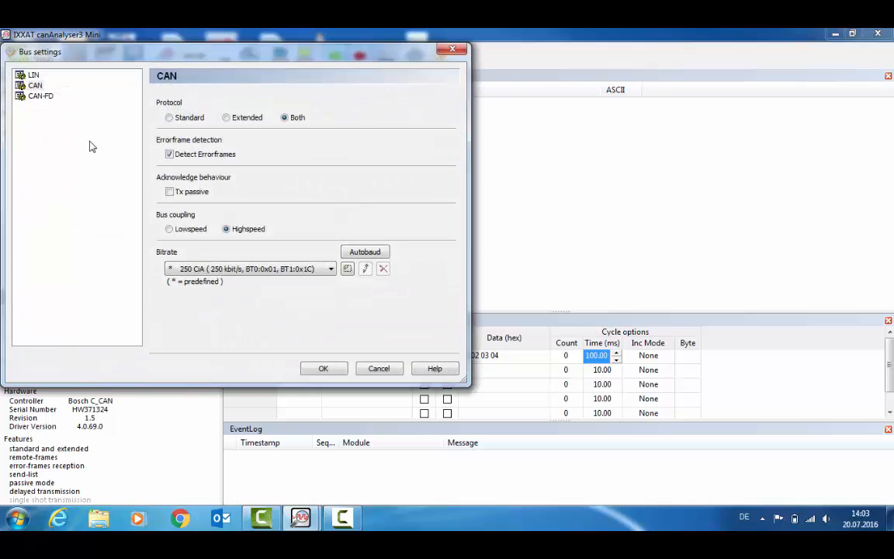
mouse_move(143, 111)
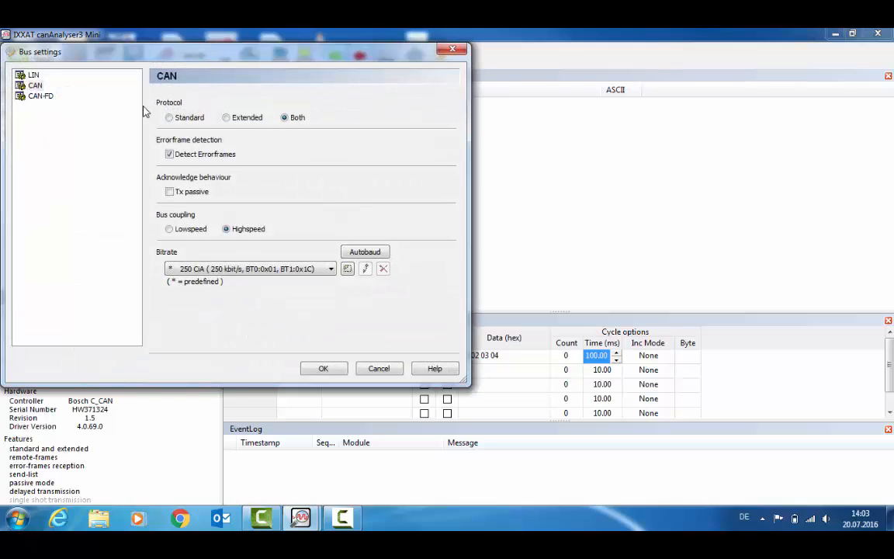
mouse_move(269, 131)
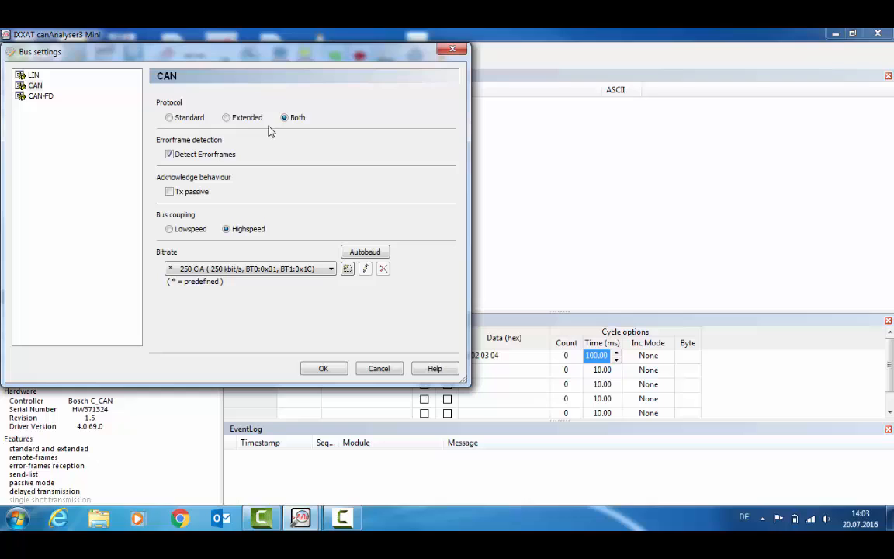
mouse_move(252, 131)
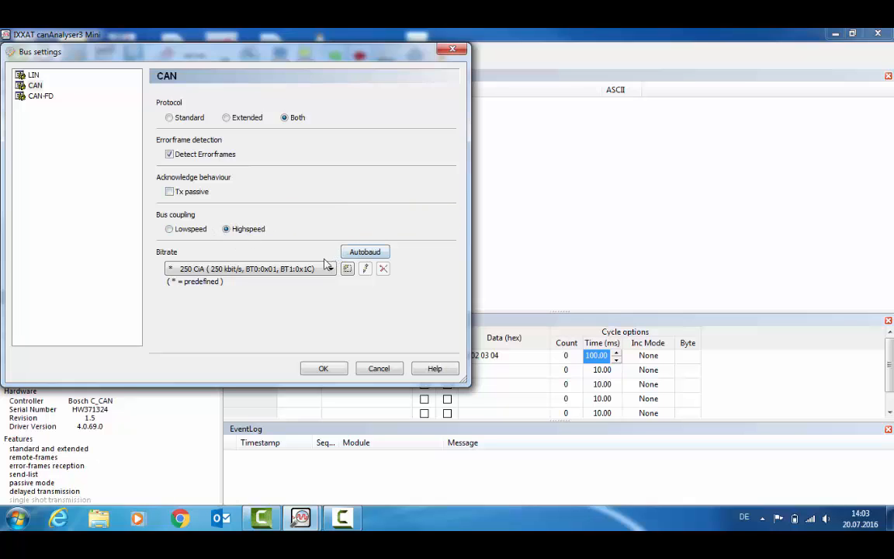
Keep the 250 kbit/s CiA bitrate in Bus settings and confirm the dialog.
left_click(330, 269)
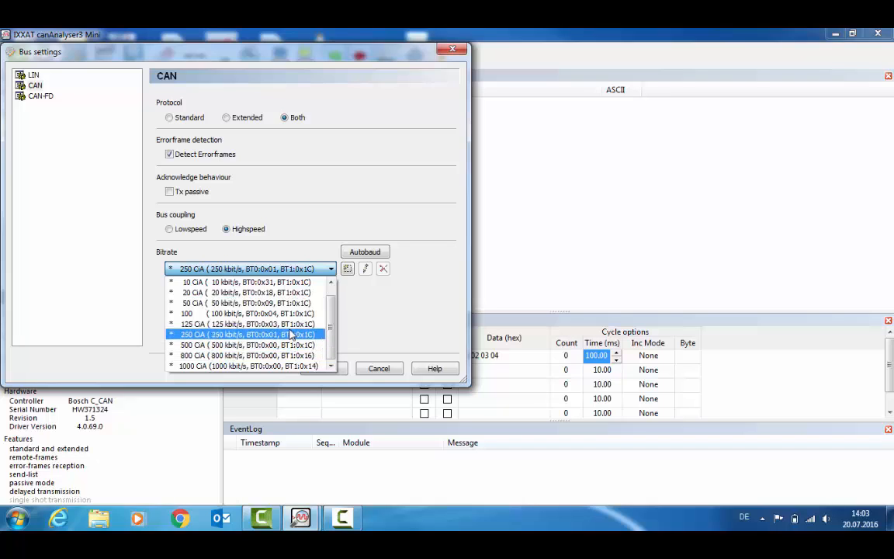
left_click(247, 333)
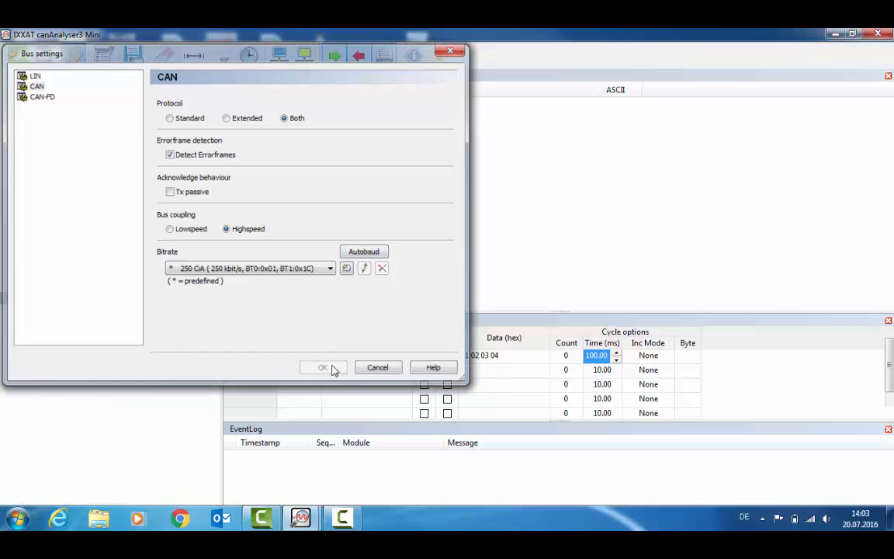
left_click(323, 367)
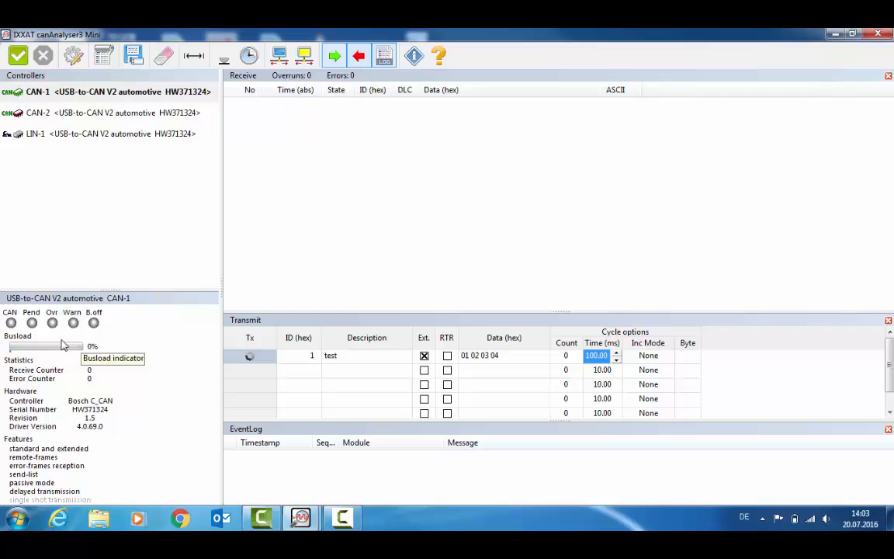
mouse_move(52, 366)
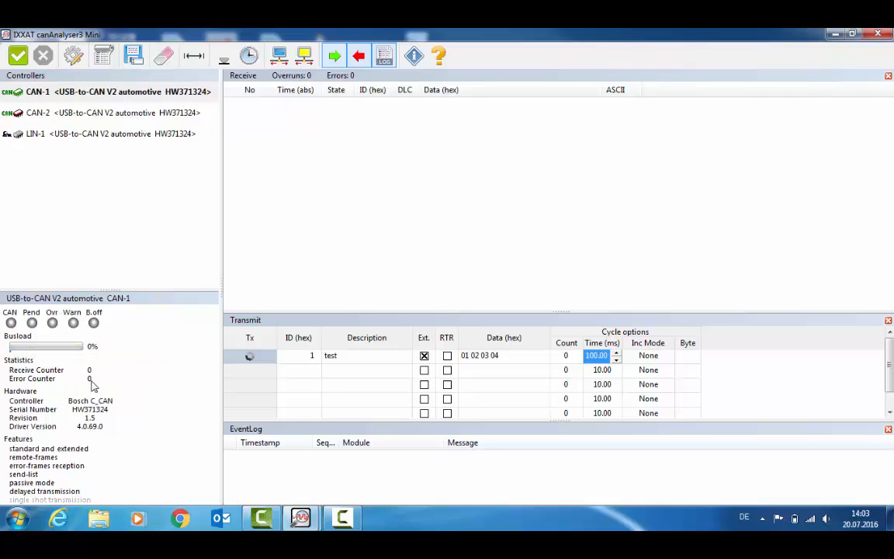
mouse_move(121, 437)
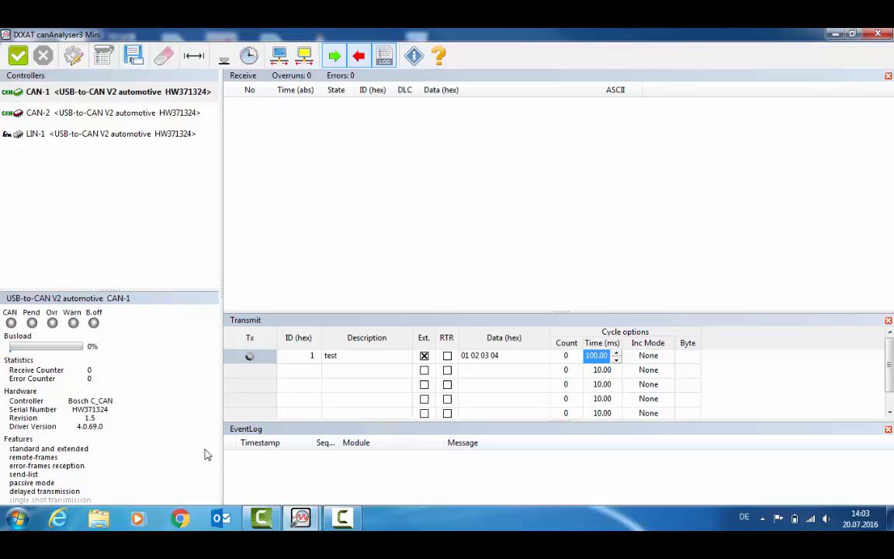
mouse_move(175, 497)
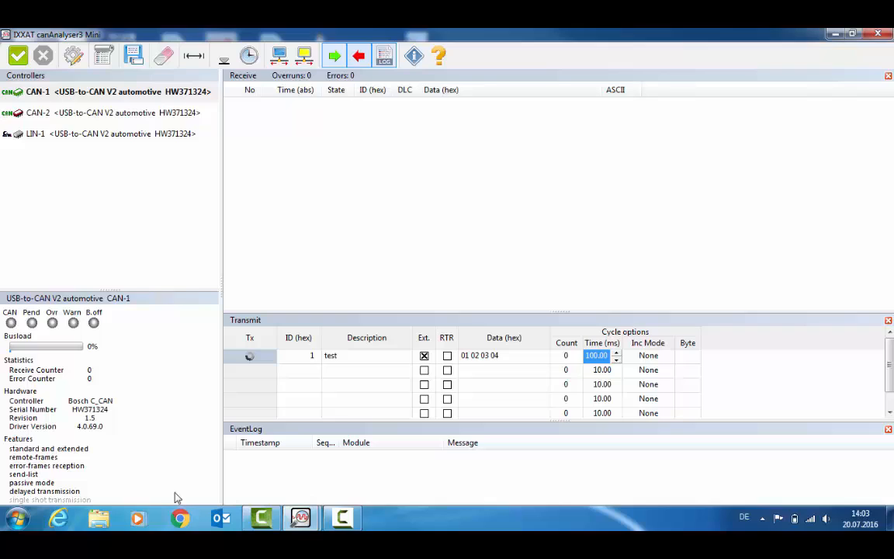
mouse_move(388, 348)
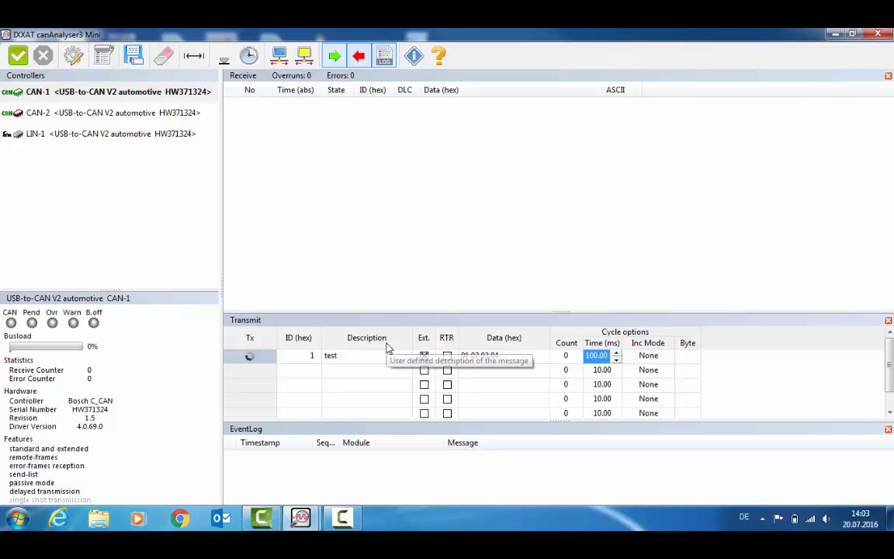
left_click(424, 356)
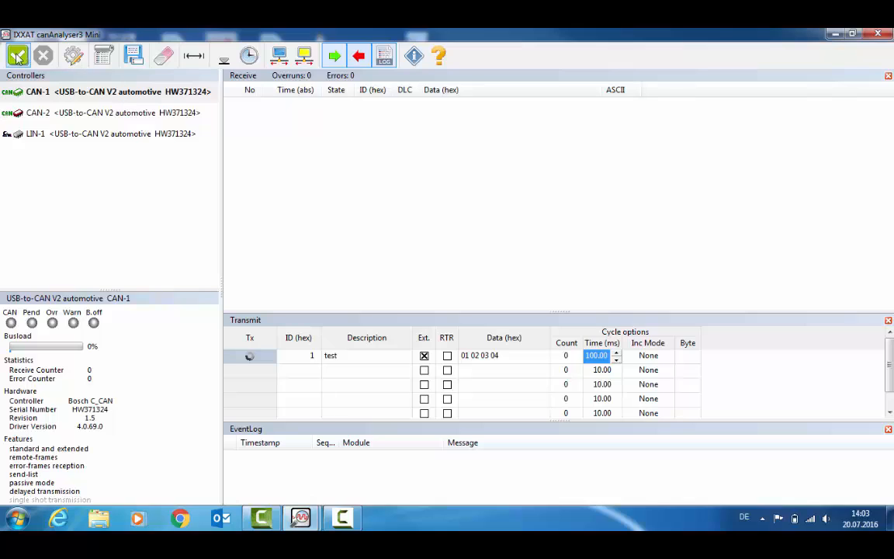
Start the CAN-1 controller and enable cyclic sending of test message 01 02 03 04.
left_click(18, 56)
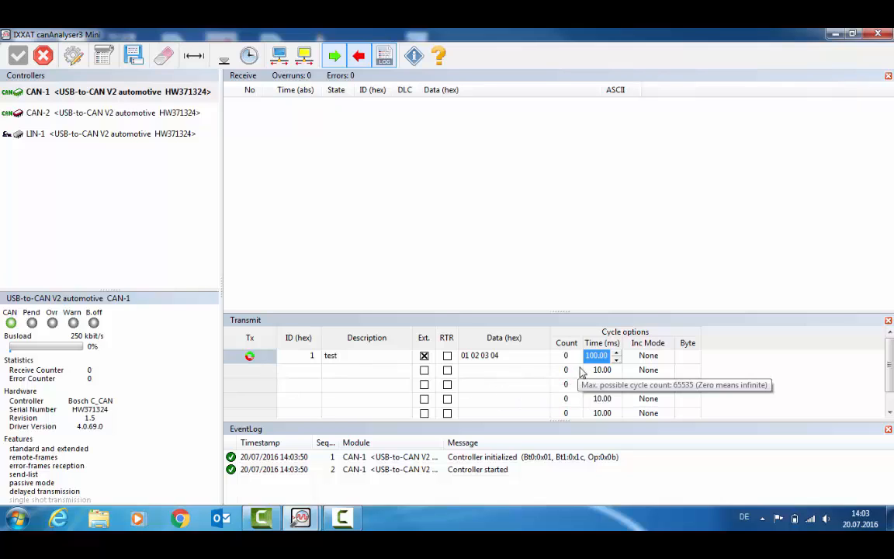
mouse_move(609, 357)
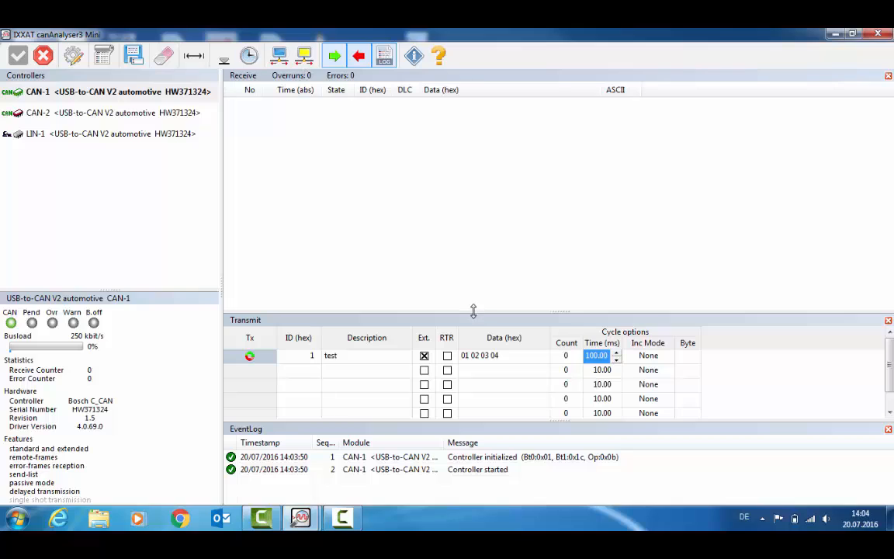
mouse_move(304, 55)
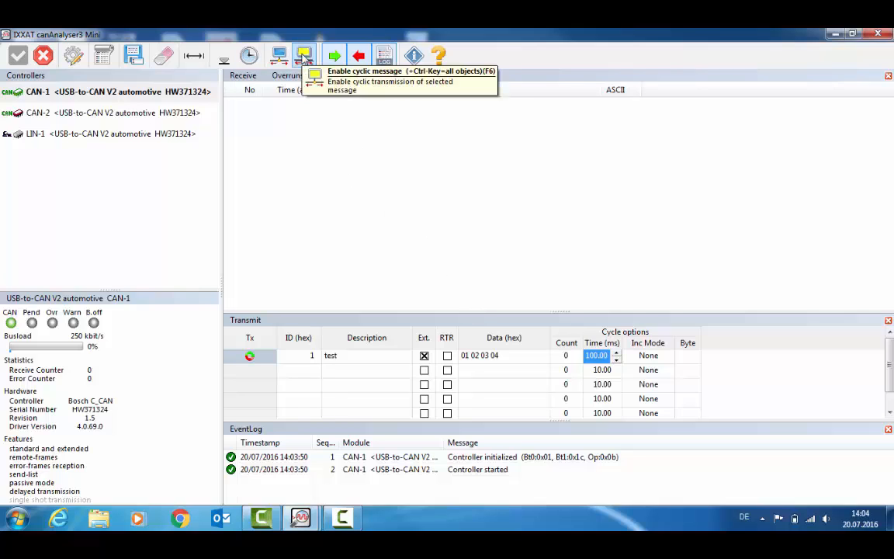
left_click(305, 55)
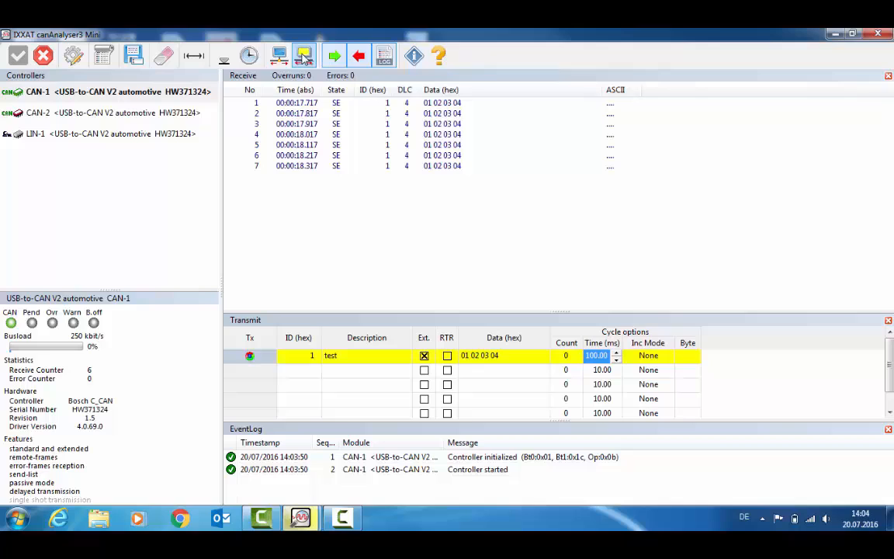